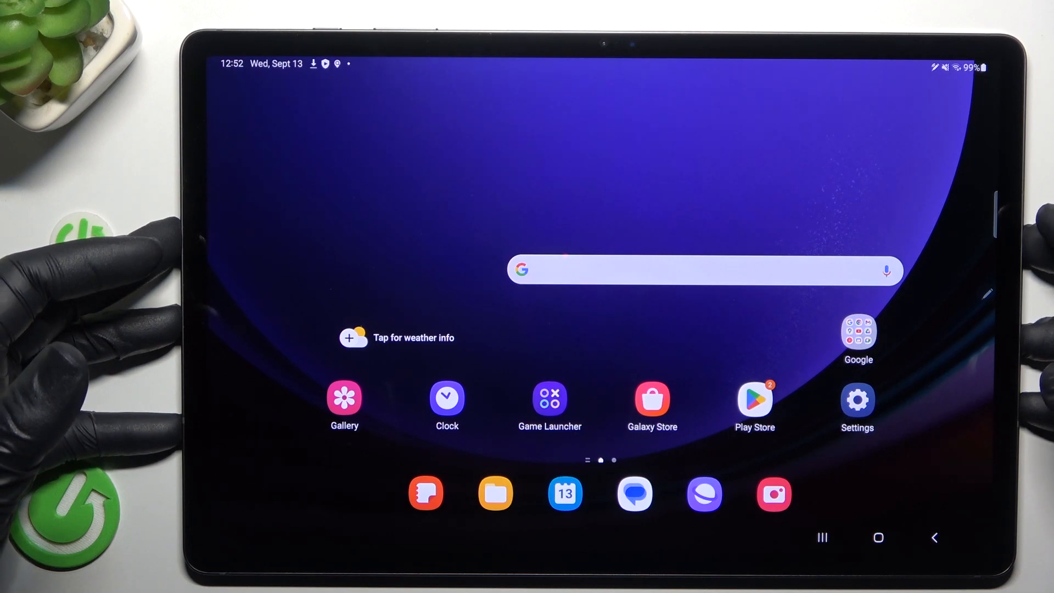
Step: Launch the camera in Video mode and confirm Video stabilization is on in Camera settings
click(774, 494)
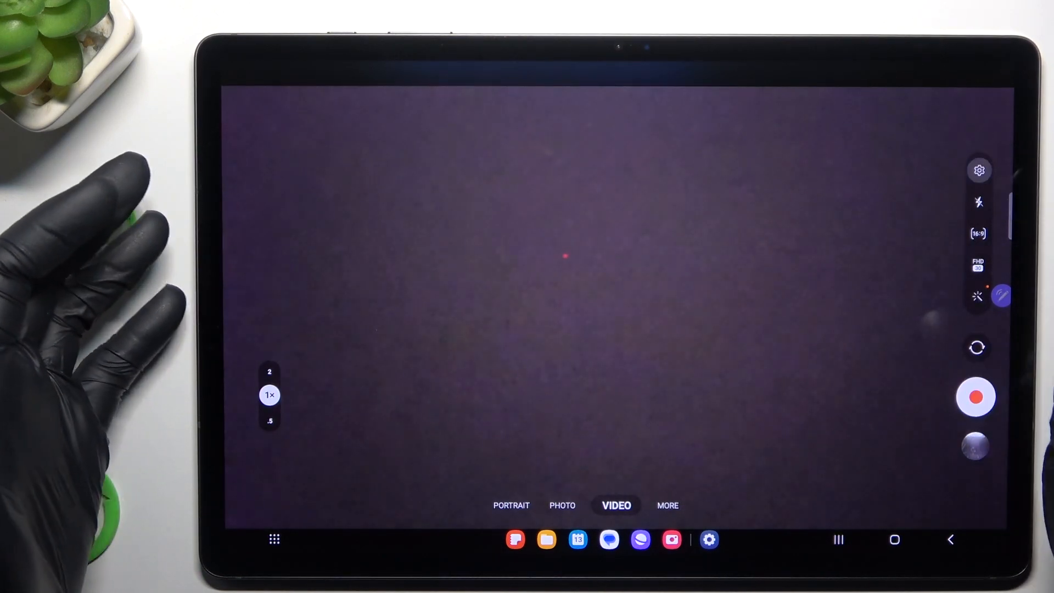
click(979, 170)
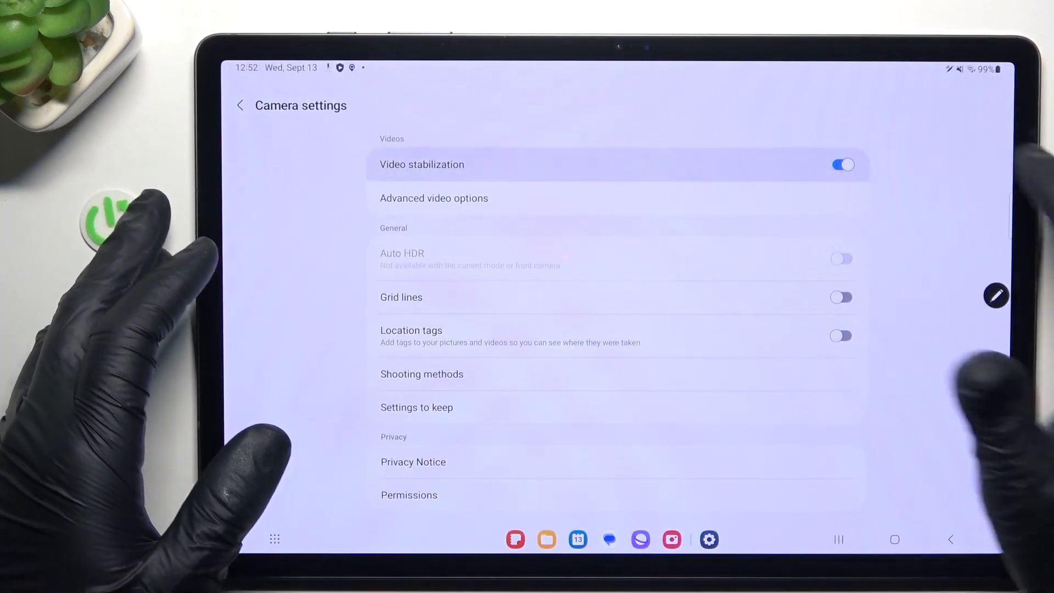
click(240, 105)
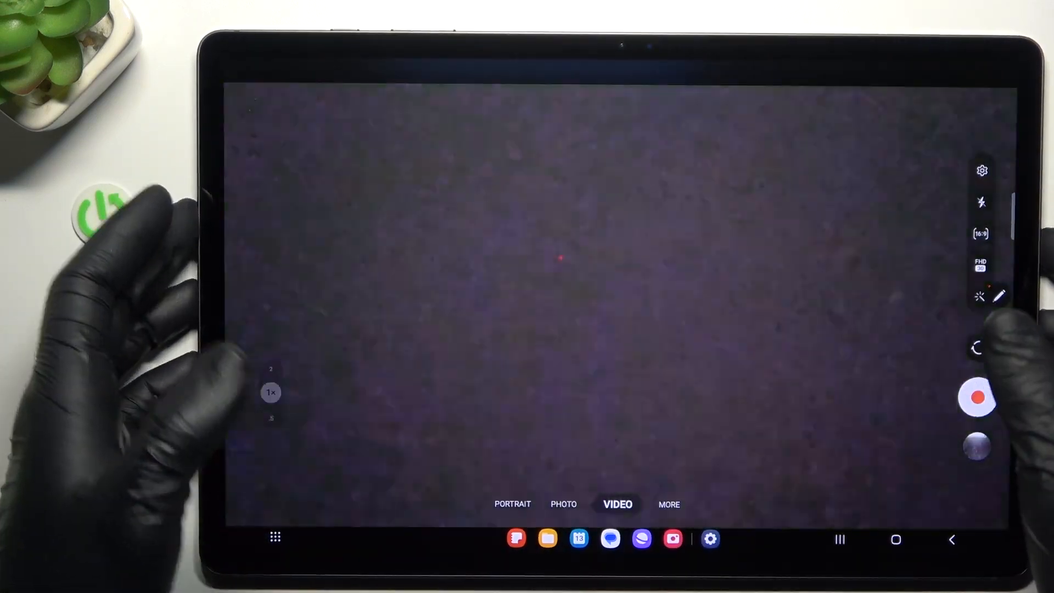